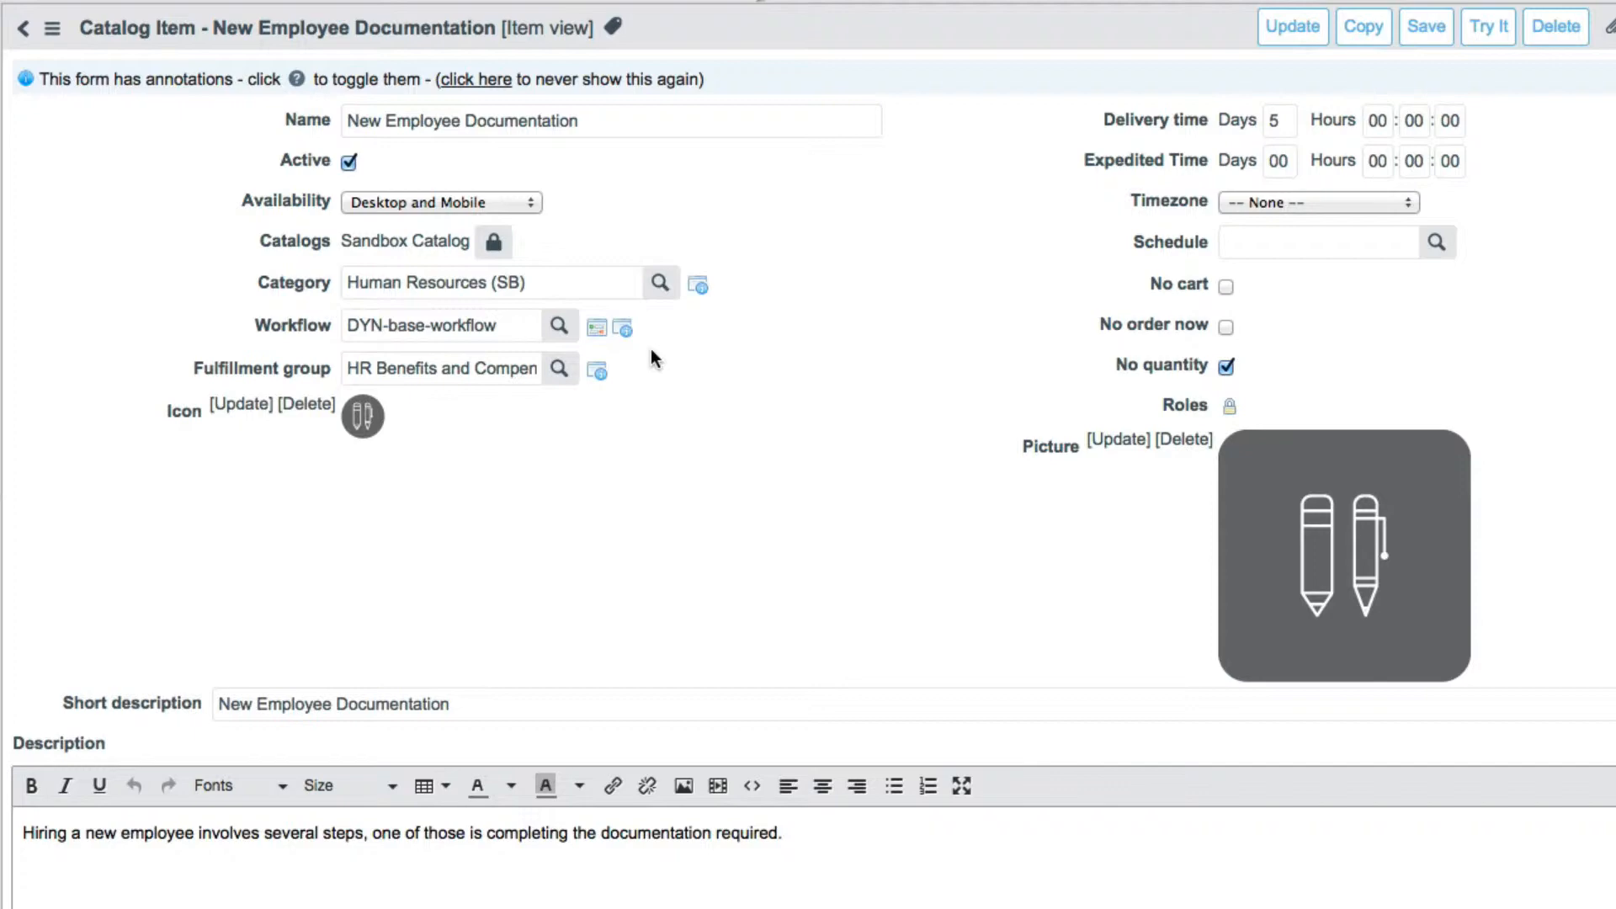
pyautogui.moveTo(369, 430)
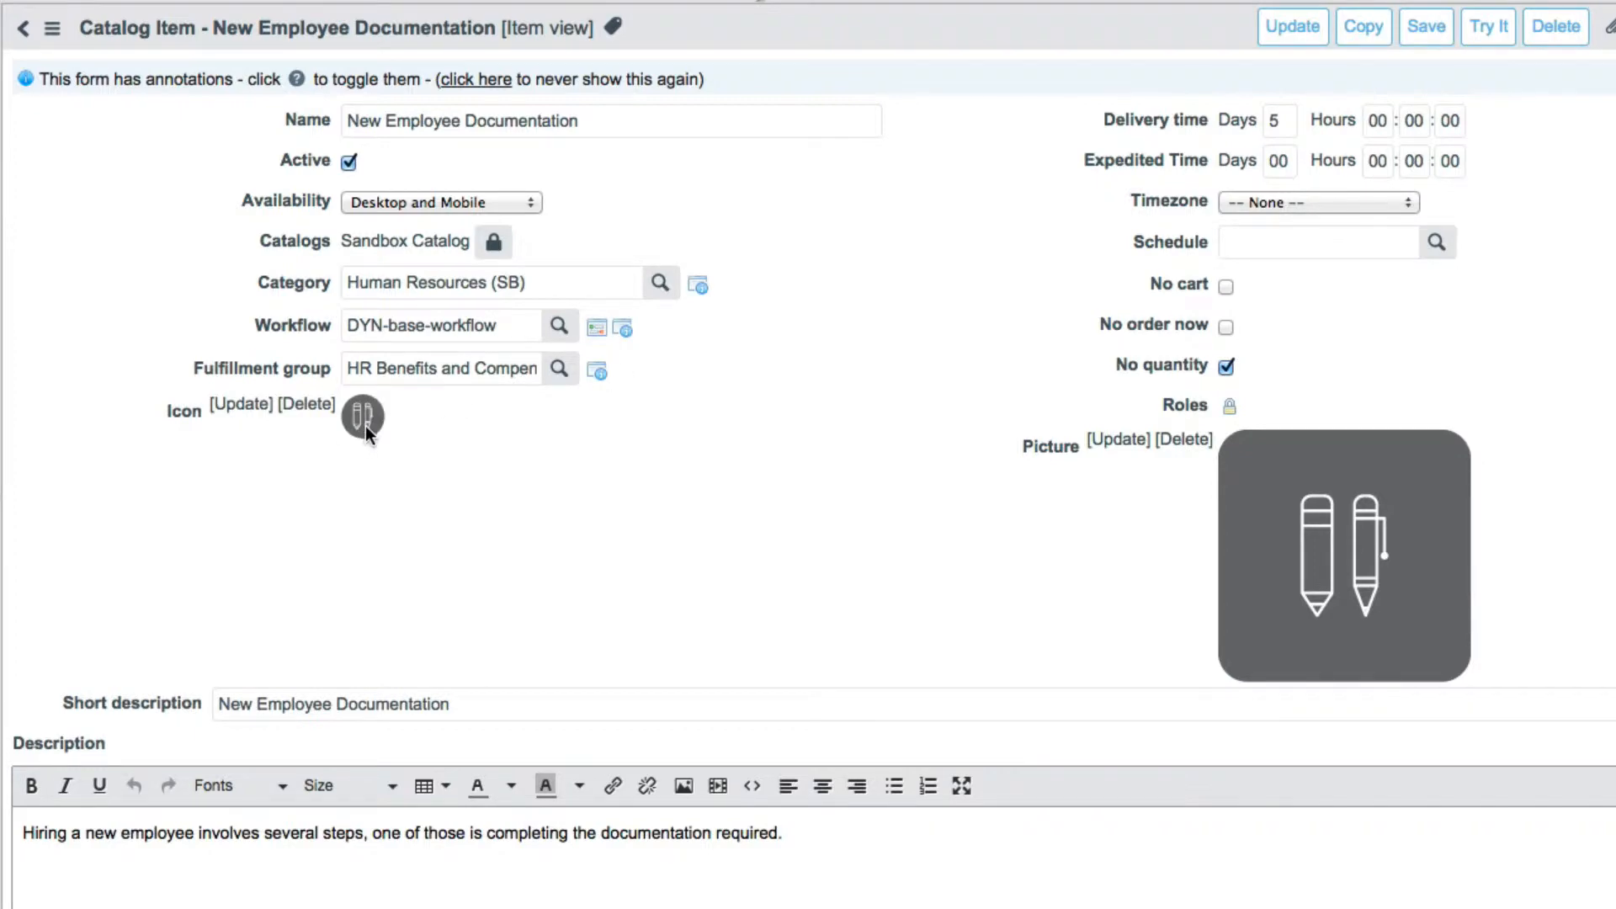
pyautogui.moveTo(1062, 557)
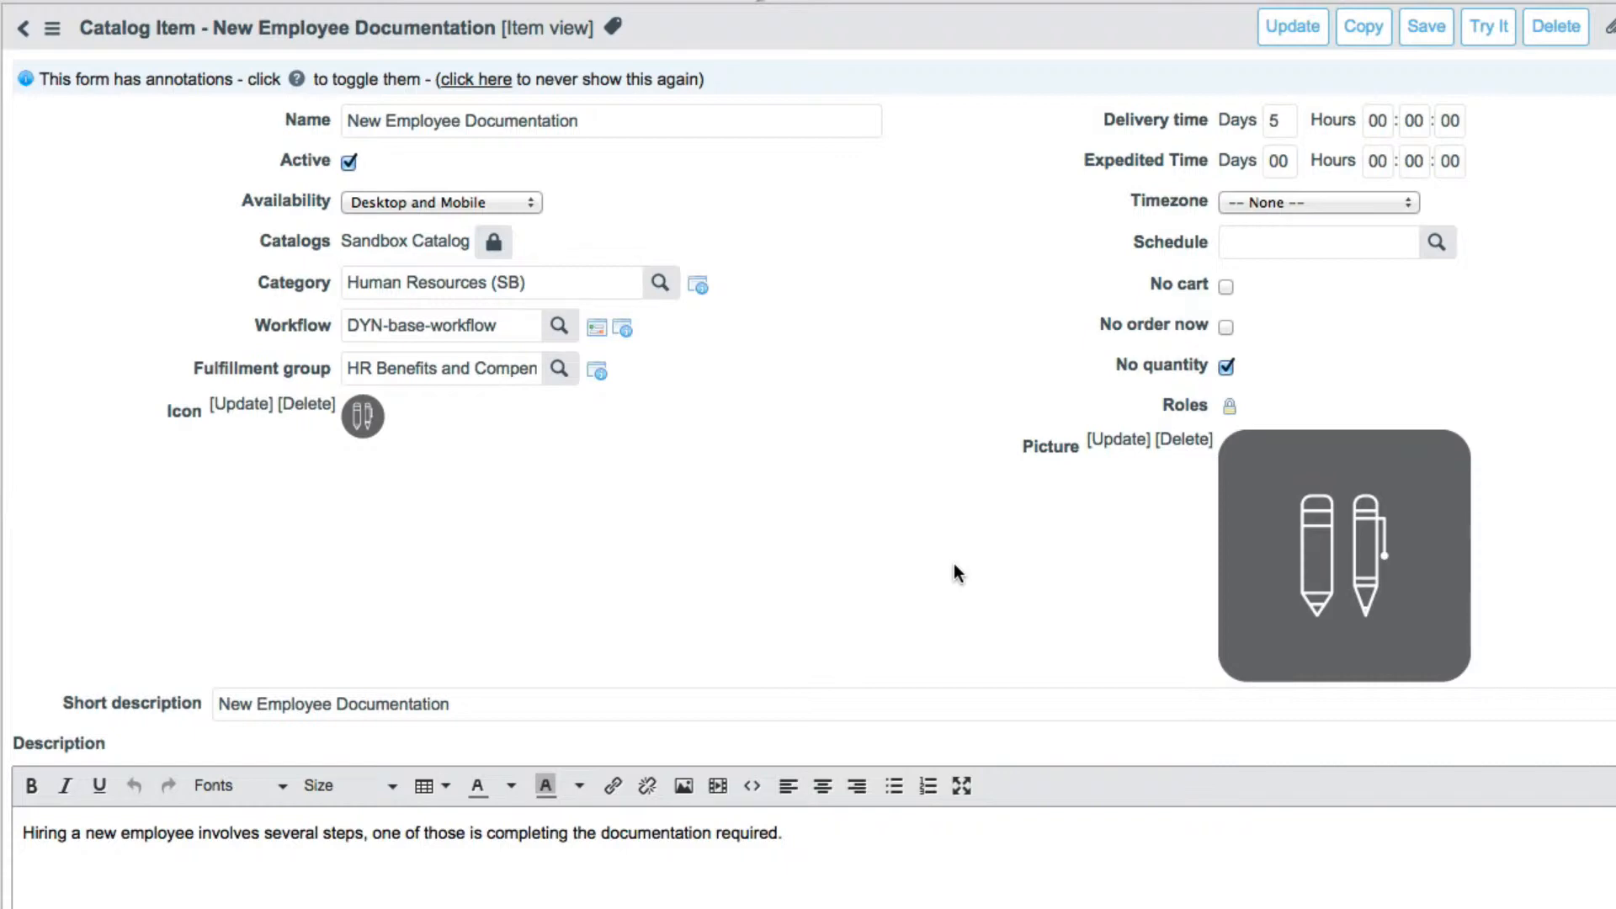
pyautogui.moveTo(357, 336)
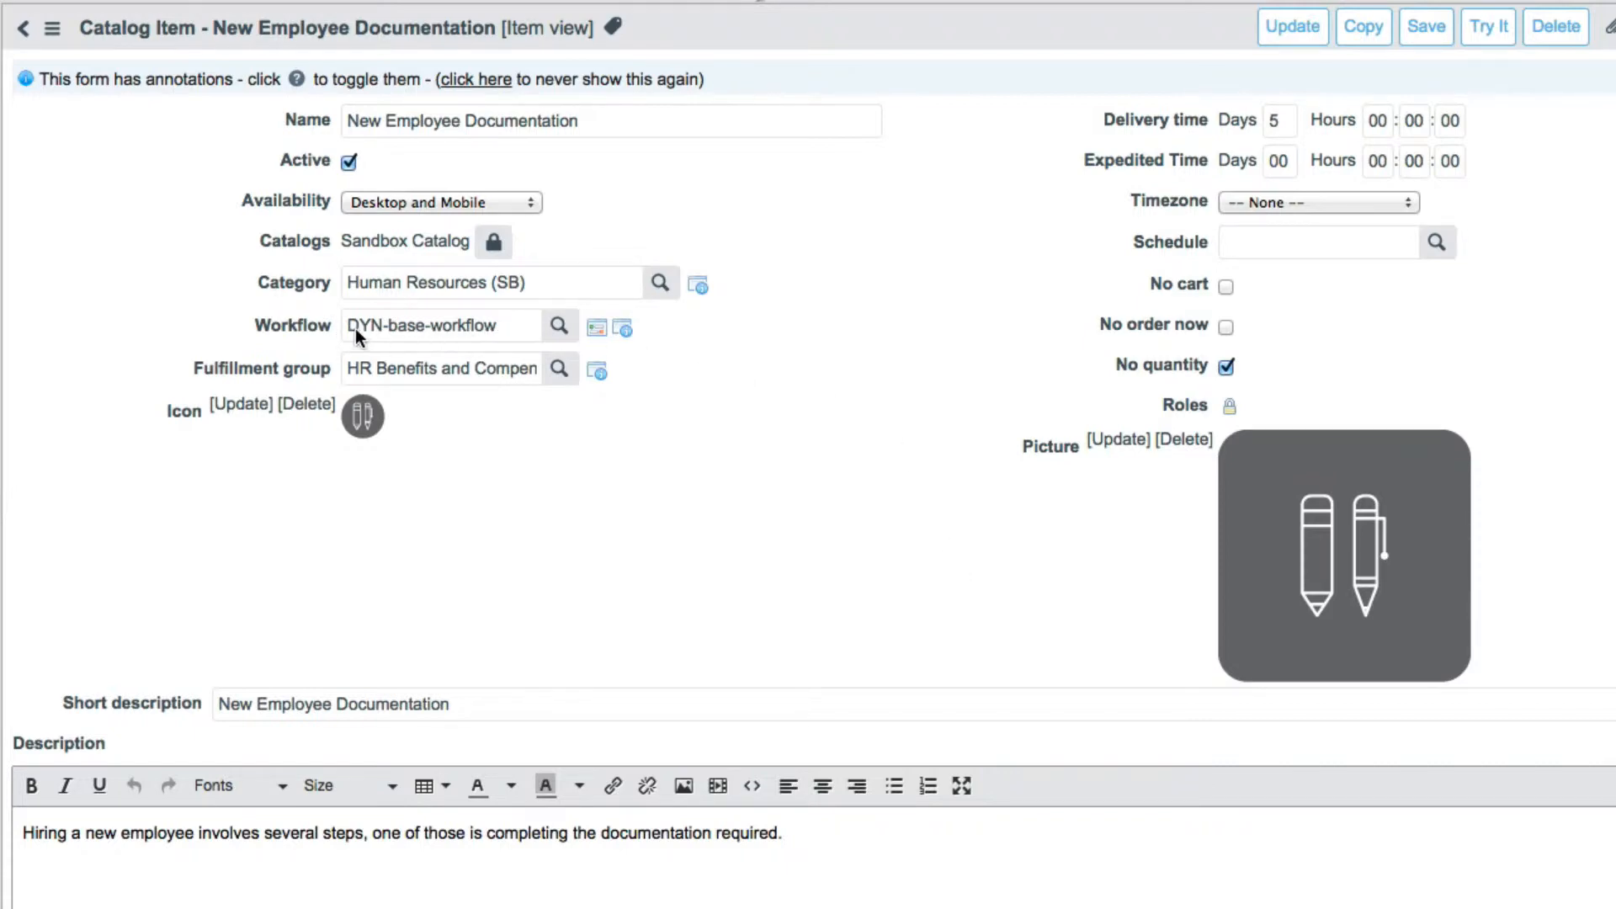
pyautogui.moveTo(499, 337)
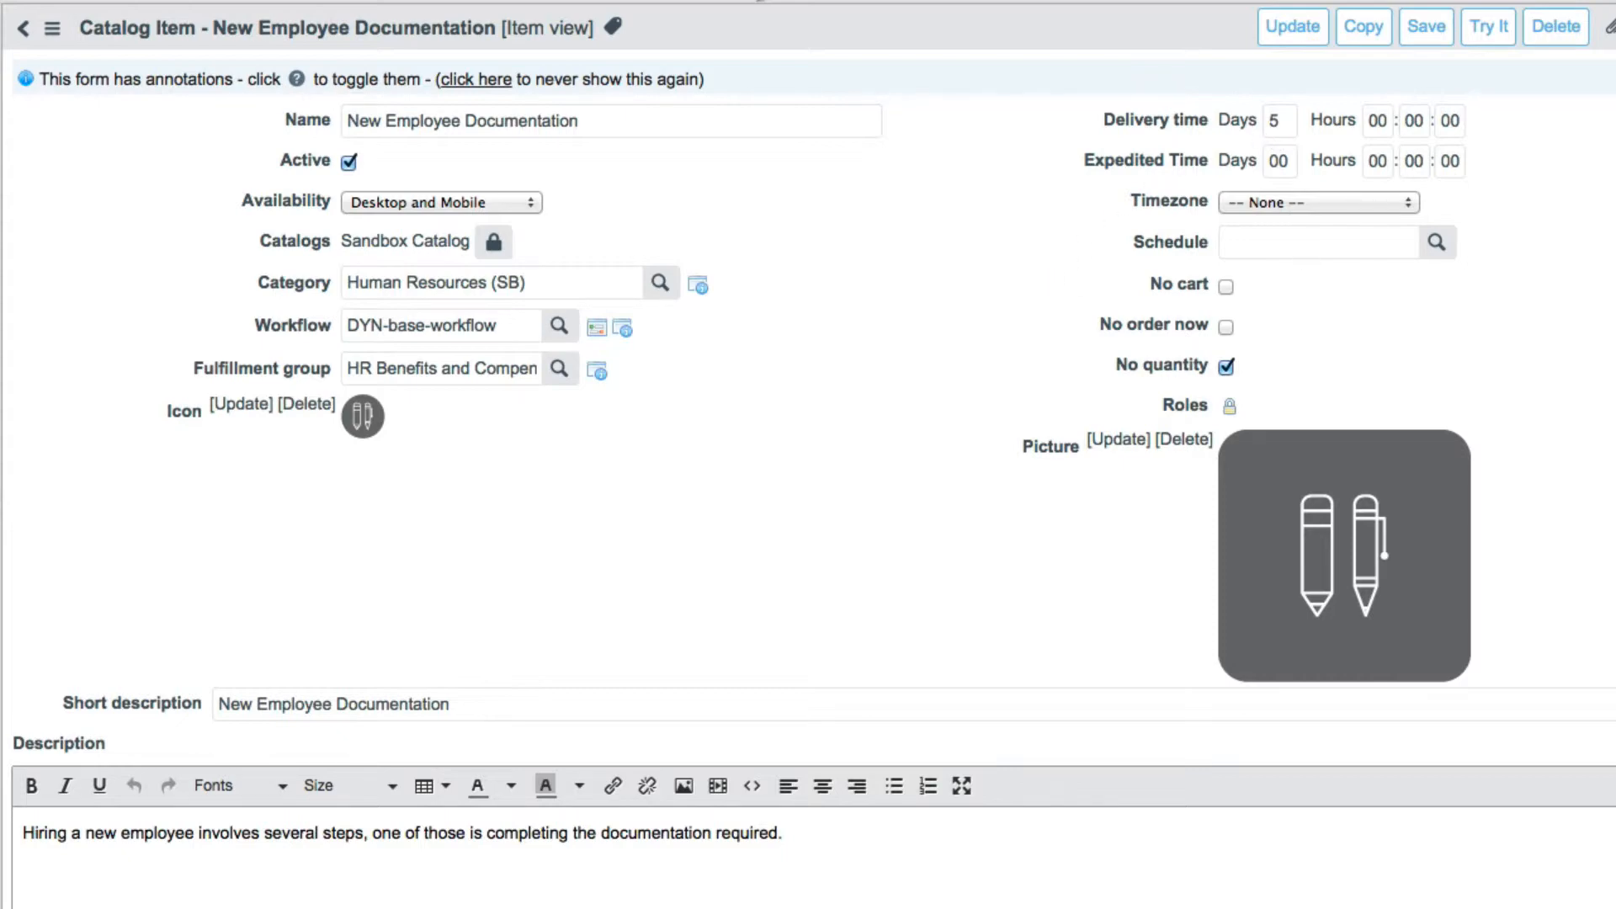
# Step: Reveal the related lists showing the two variable sets: Requested on behalf of and Employee Info
pyautogui.scroll(-3)
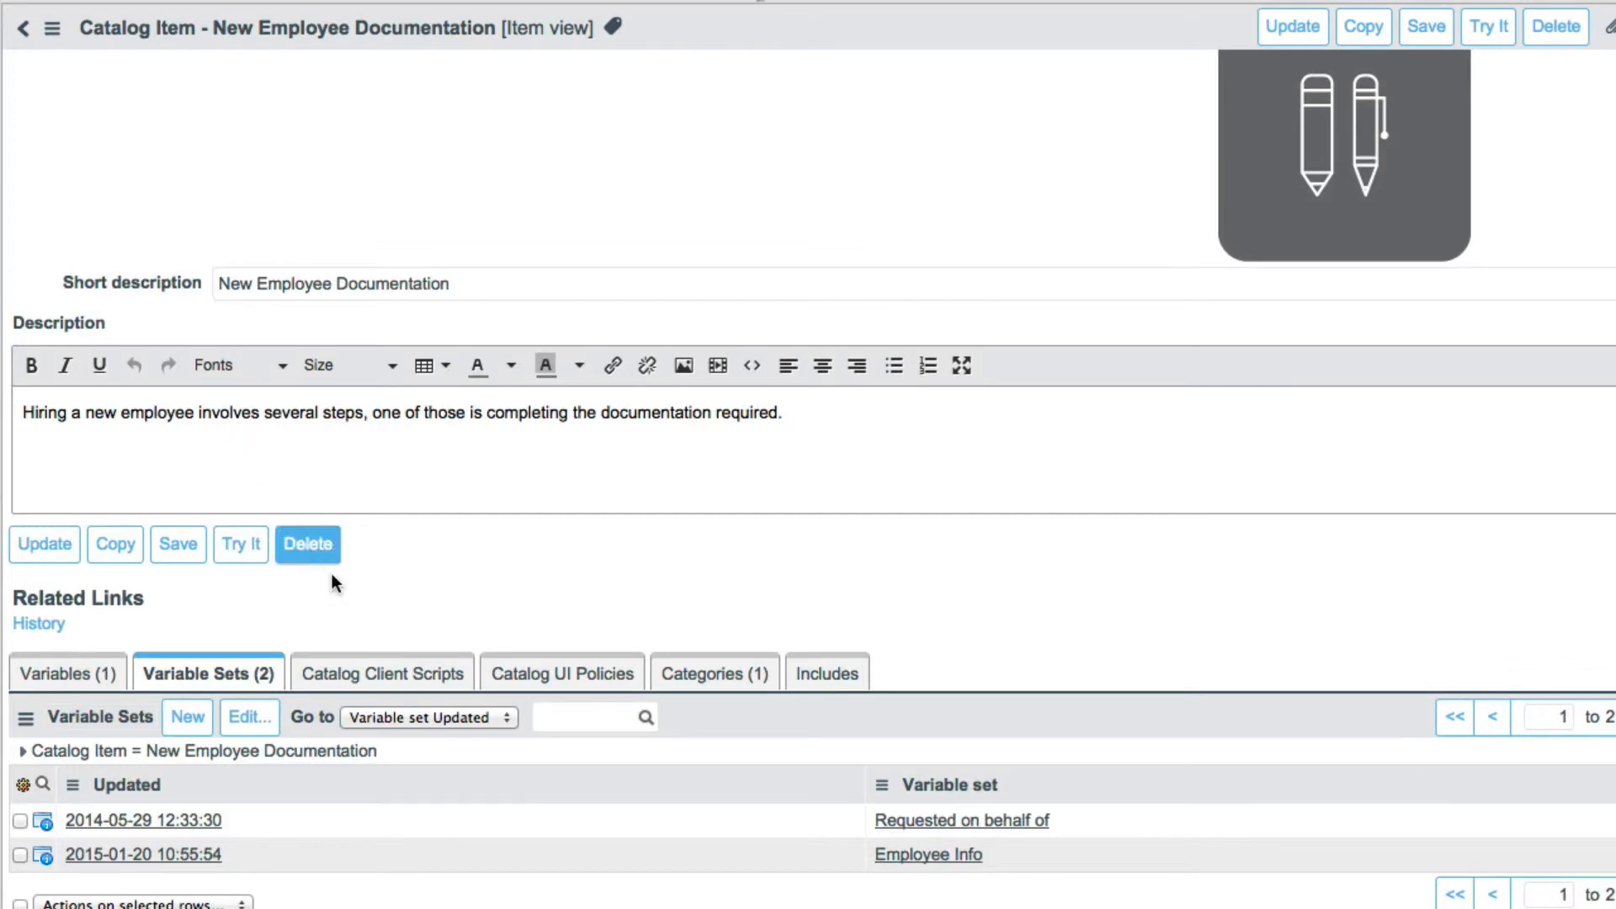
pyautogui.moveTo(209, 673)
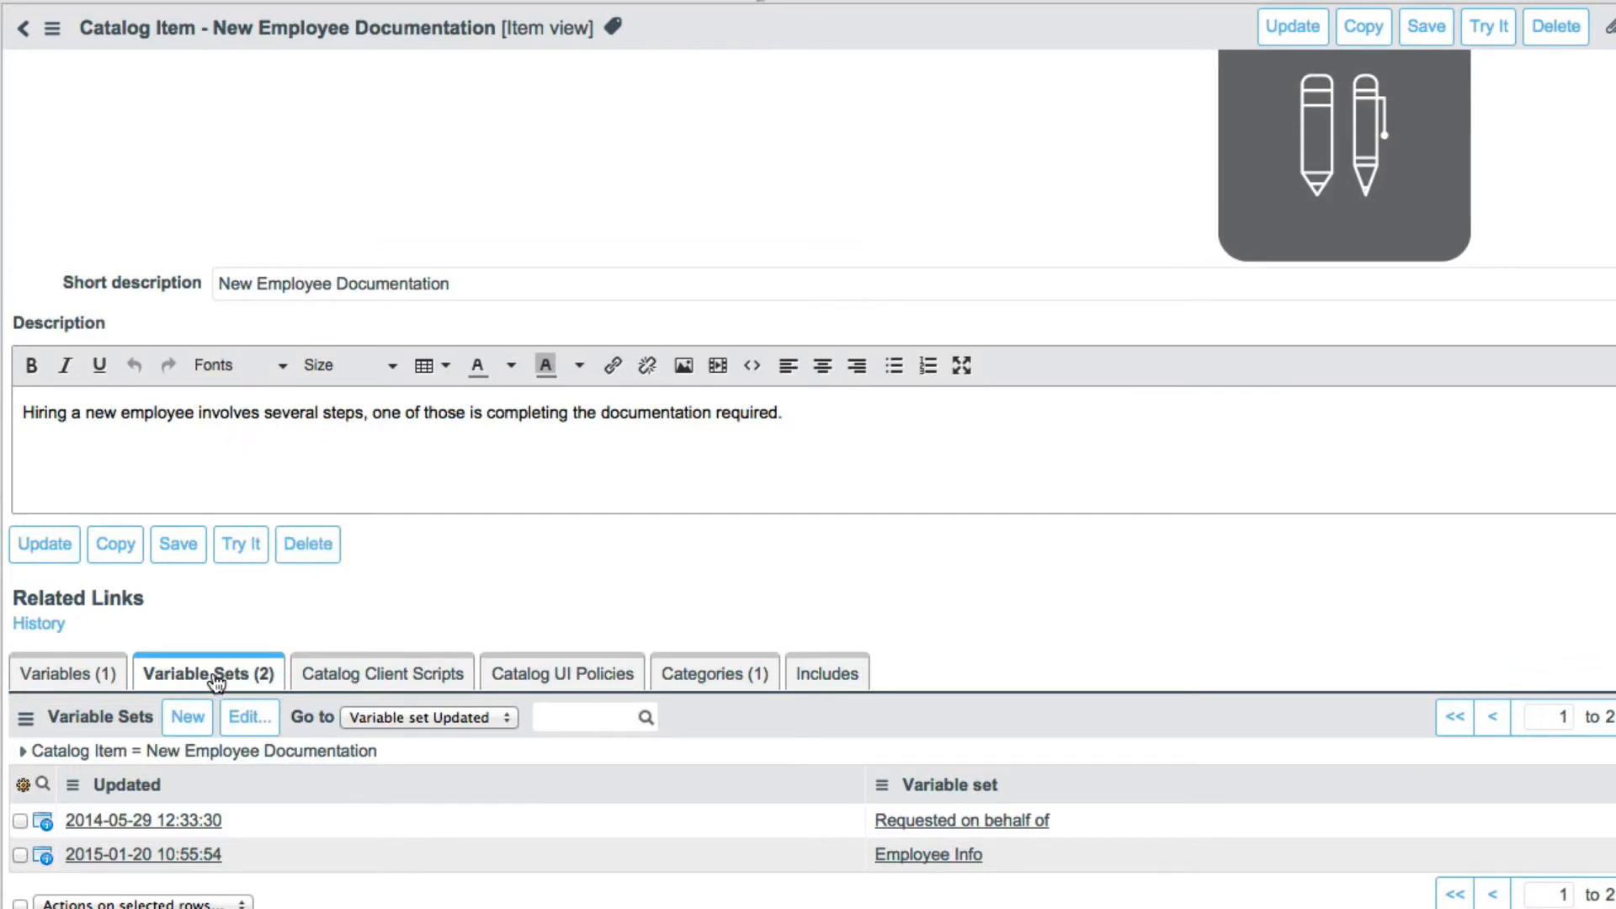
pyautogui.moveTo(248, 830)
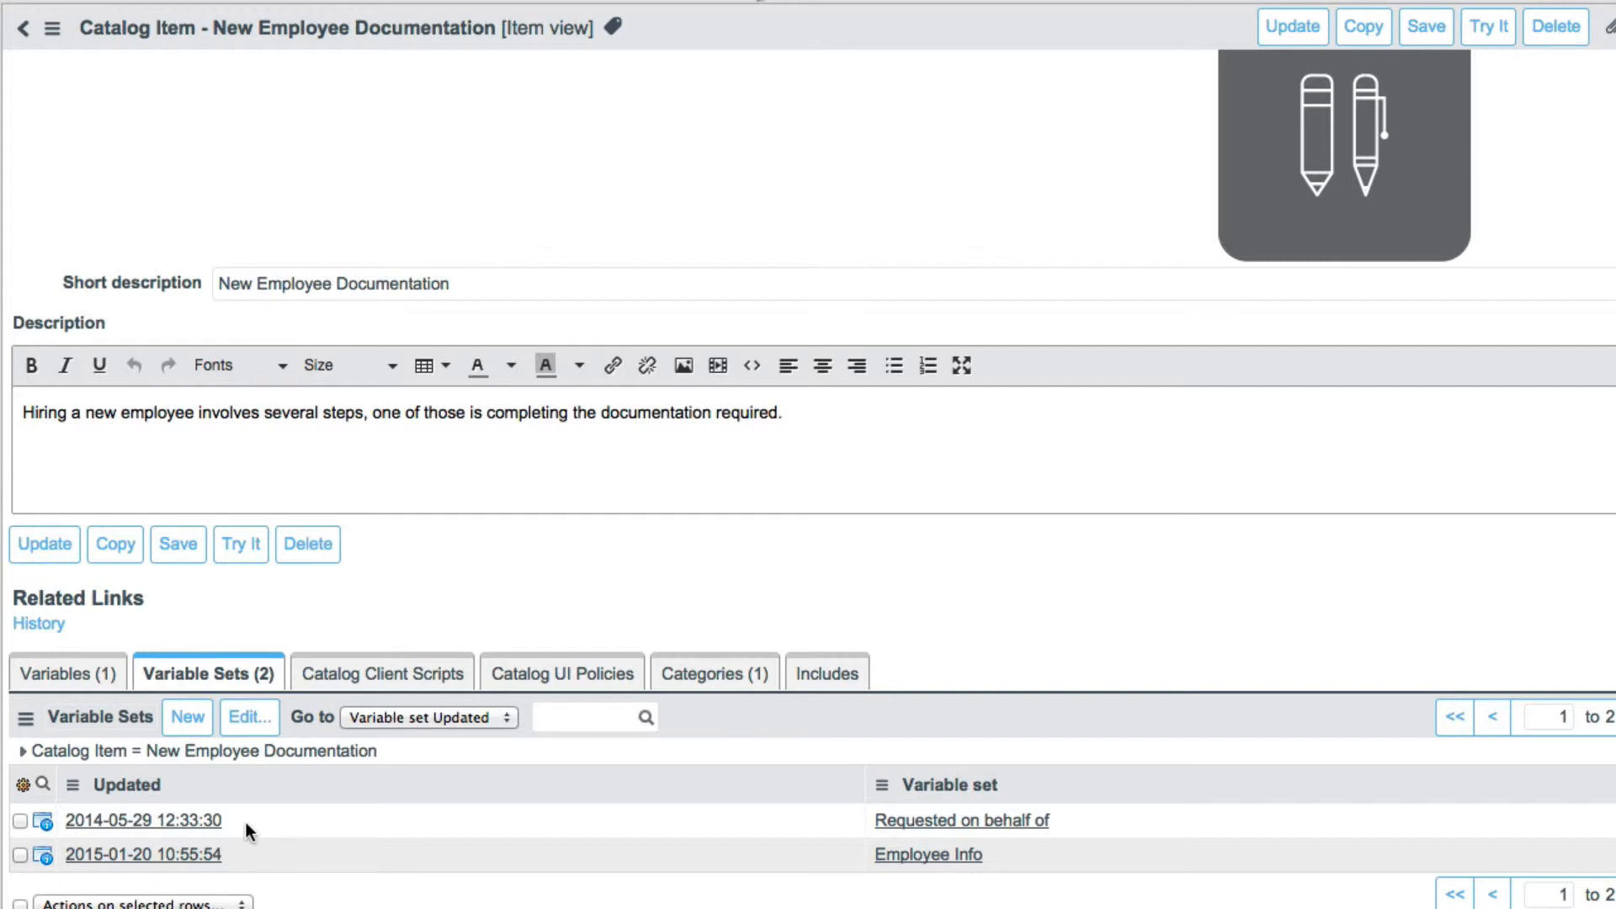
pyautogui.moveTo(989, 874)
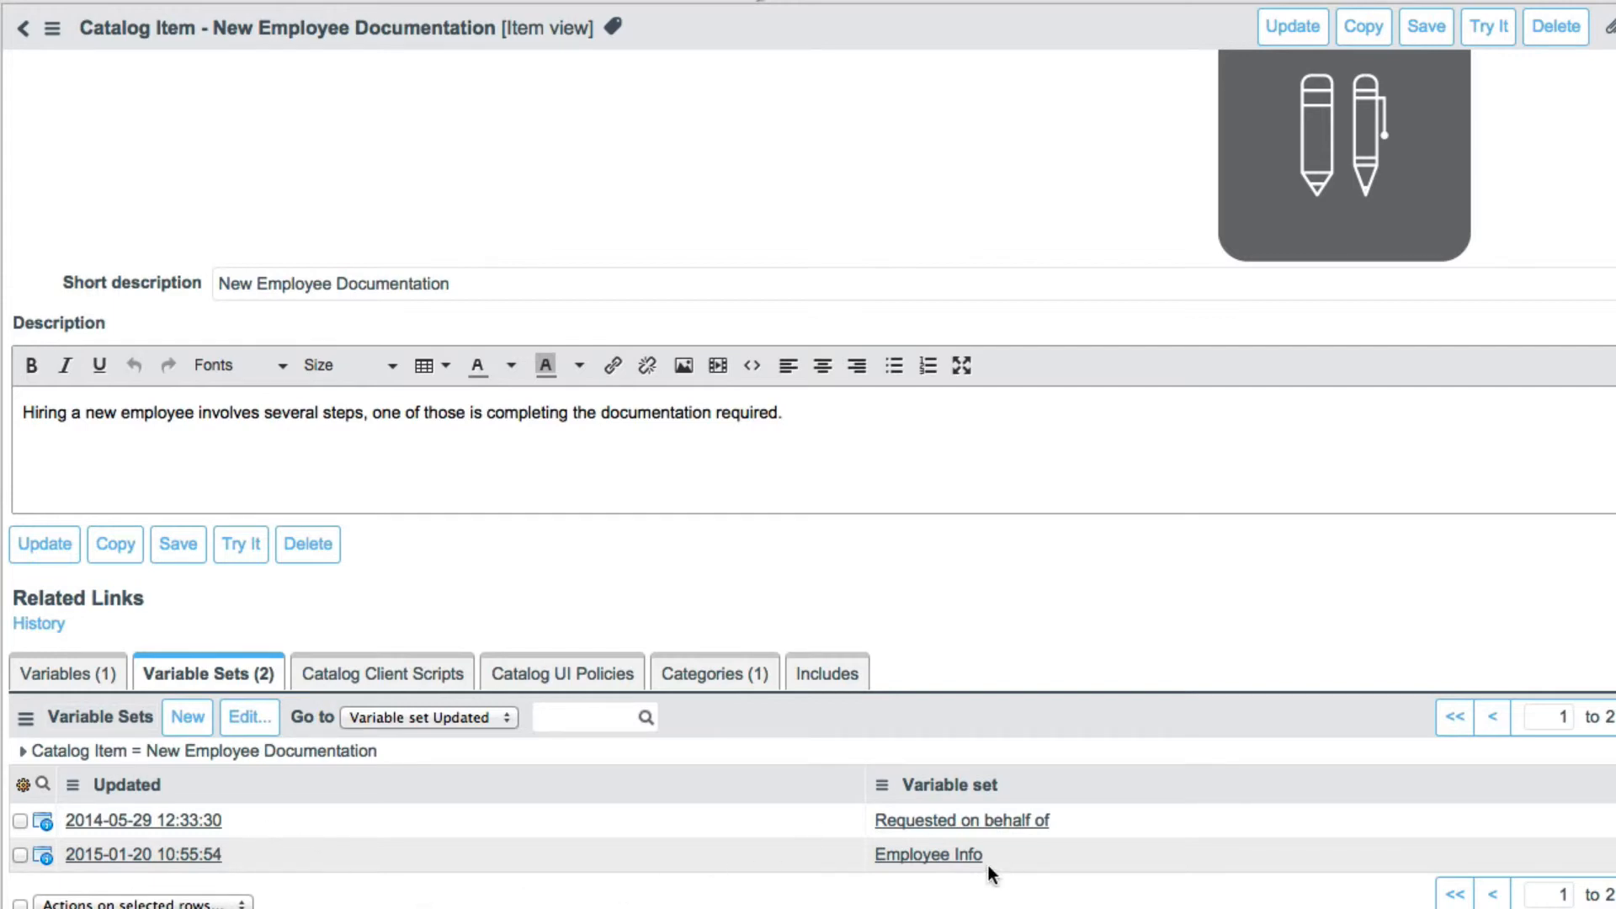
pyautogui.moveTo(928, 854)
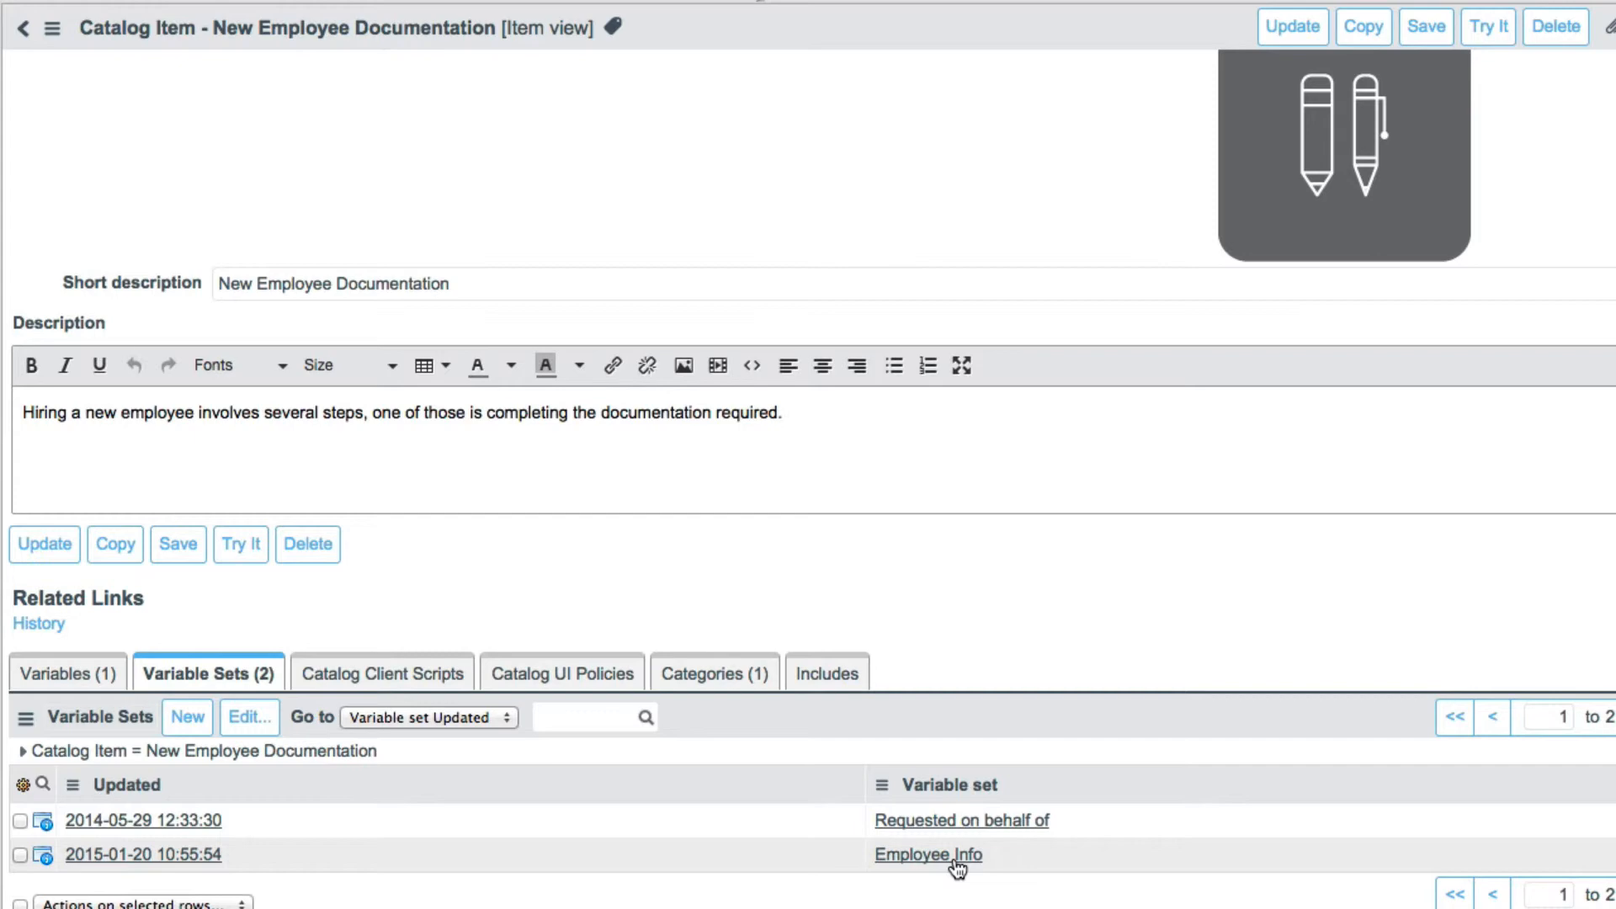
# Step: Show the Variables list with its single Single Line Text variable, starting_salary
pyautogui.click(67, 674)
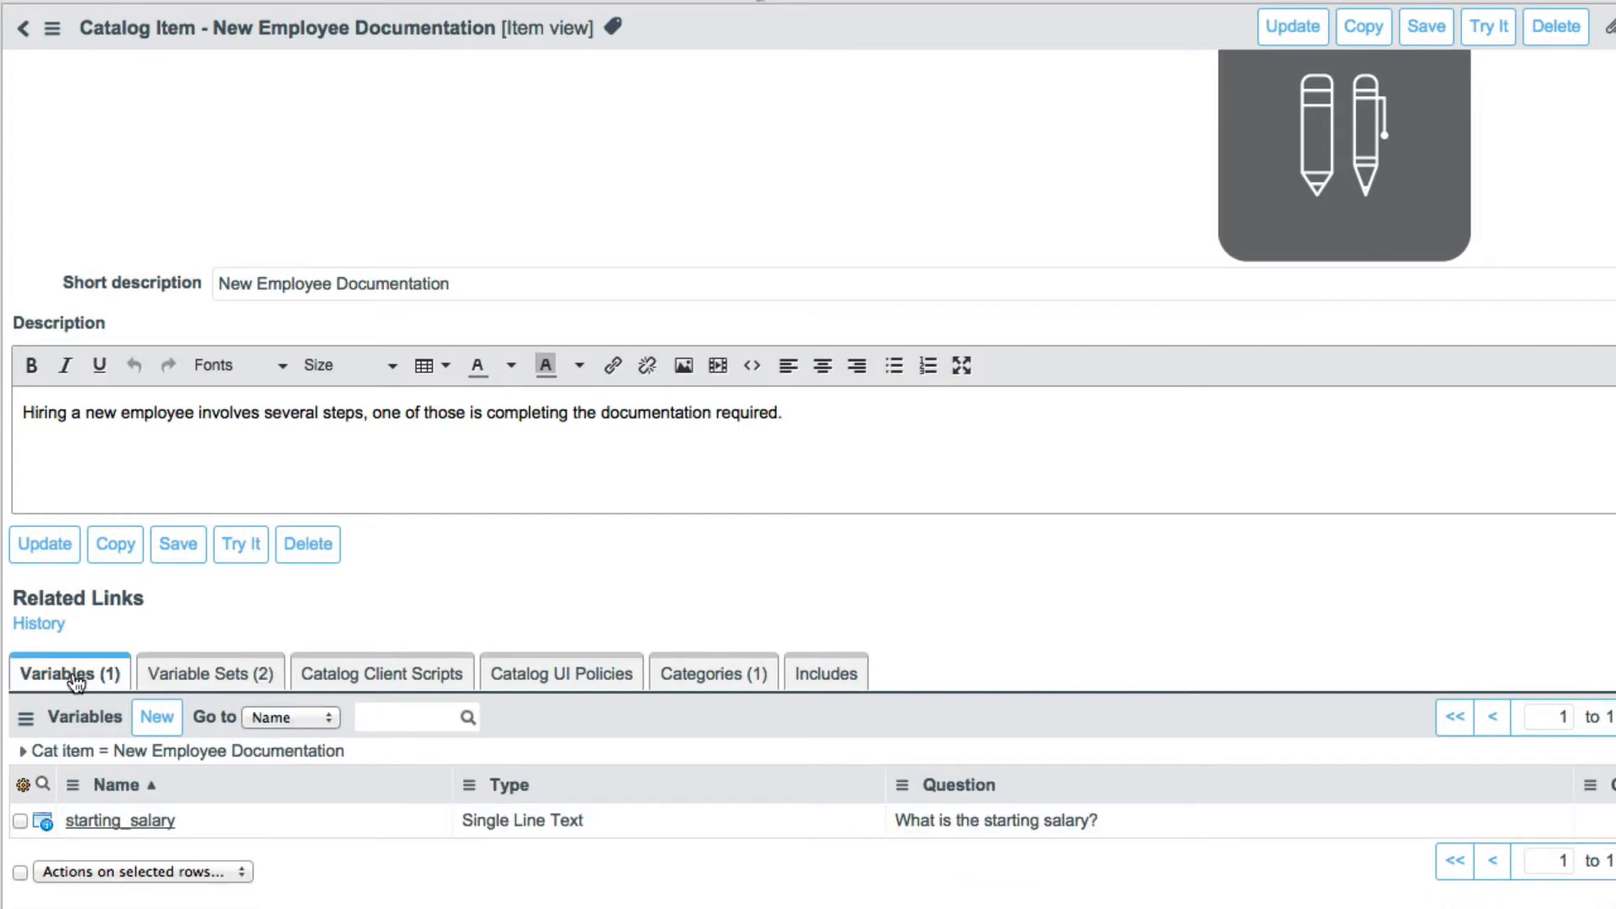
pyautogui.moveTo(1416, 588)
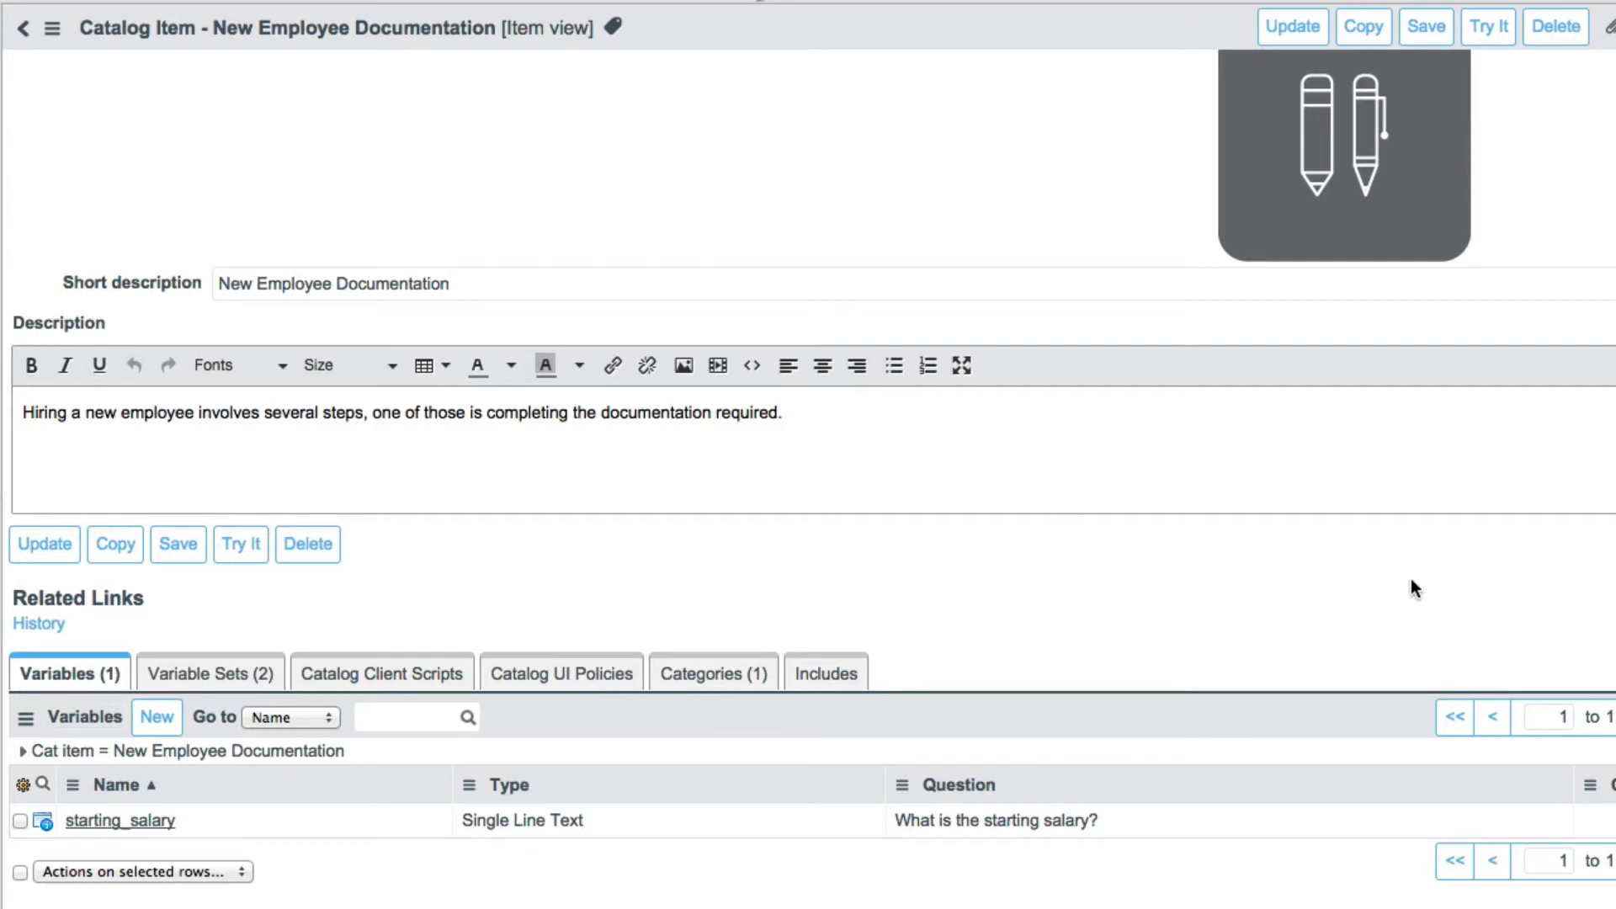